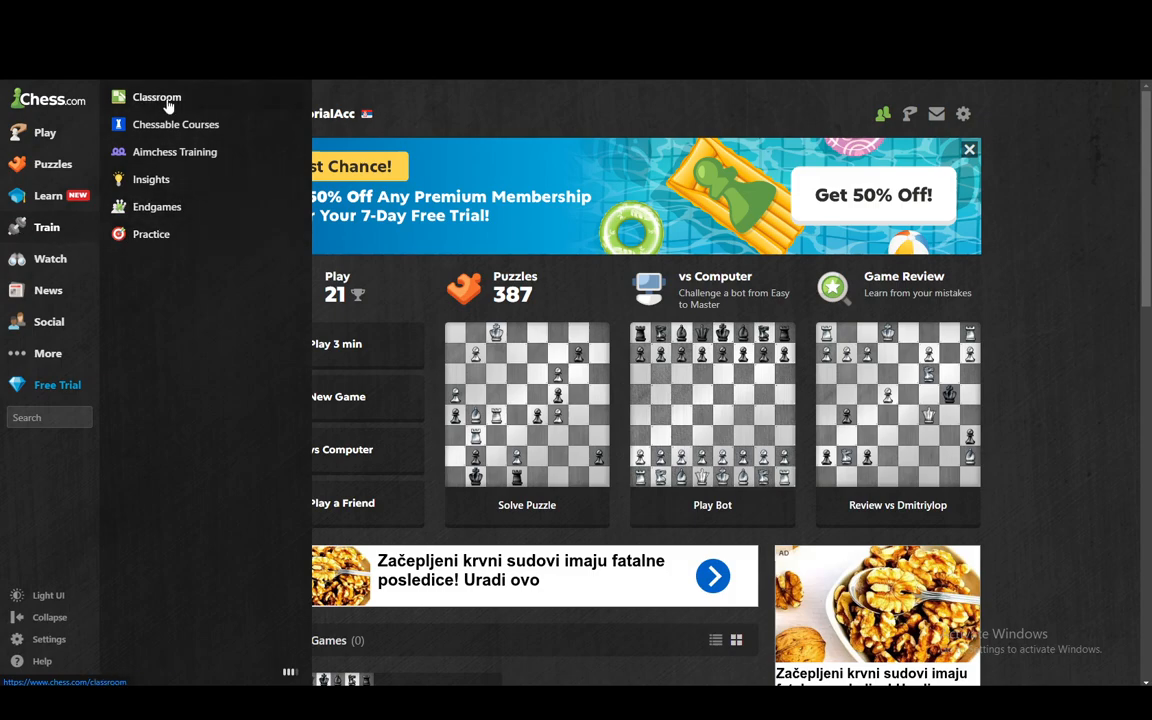
Open the Classroom page from the Learn section of the sidebar
{"action": "left_click", "coordinate": [156, 96]}
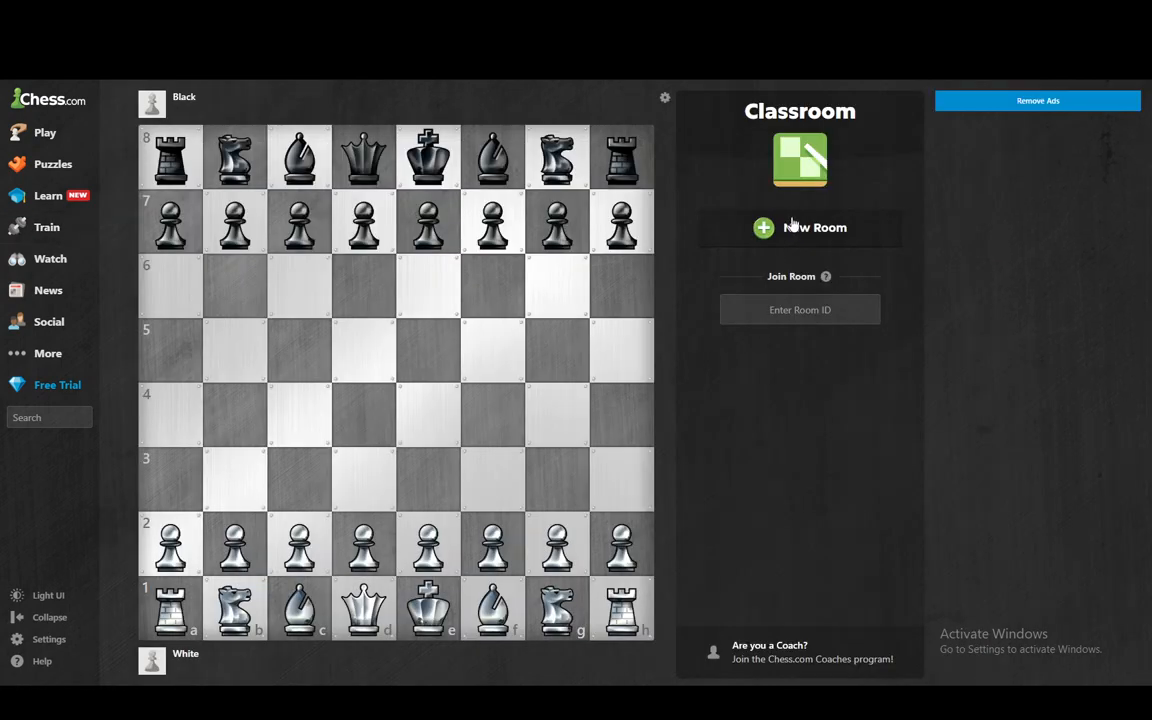
Create a new classroom room via New Room
{"action": "left_click", "coordinate": [800, 228]}
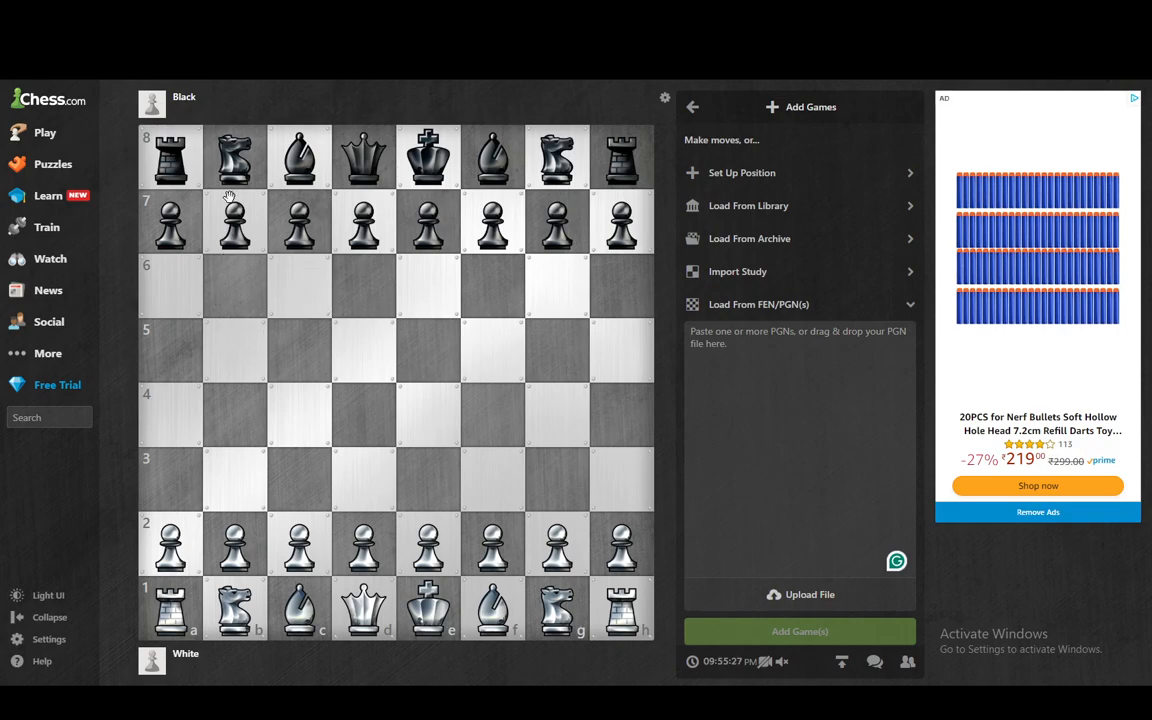
{"action": "mouse_move", "coordinate": [178, 284]}
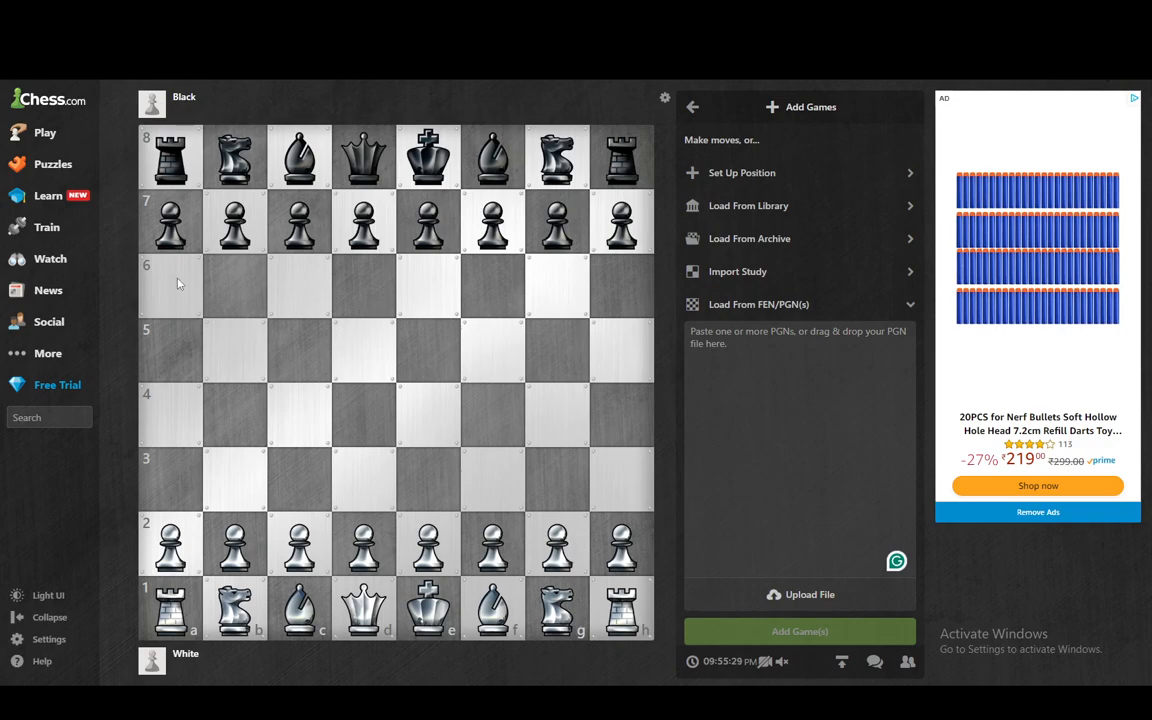
{"action": "mouse_move", "coordinate": [240, 312]}
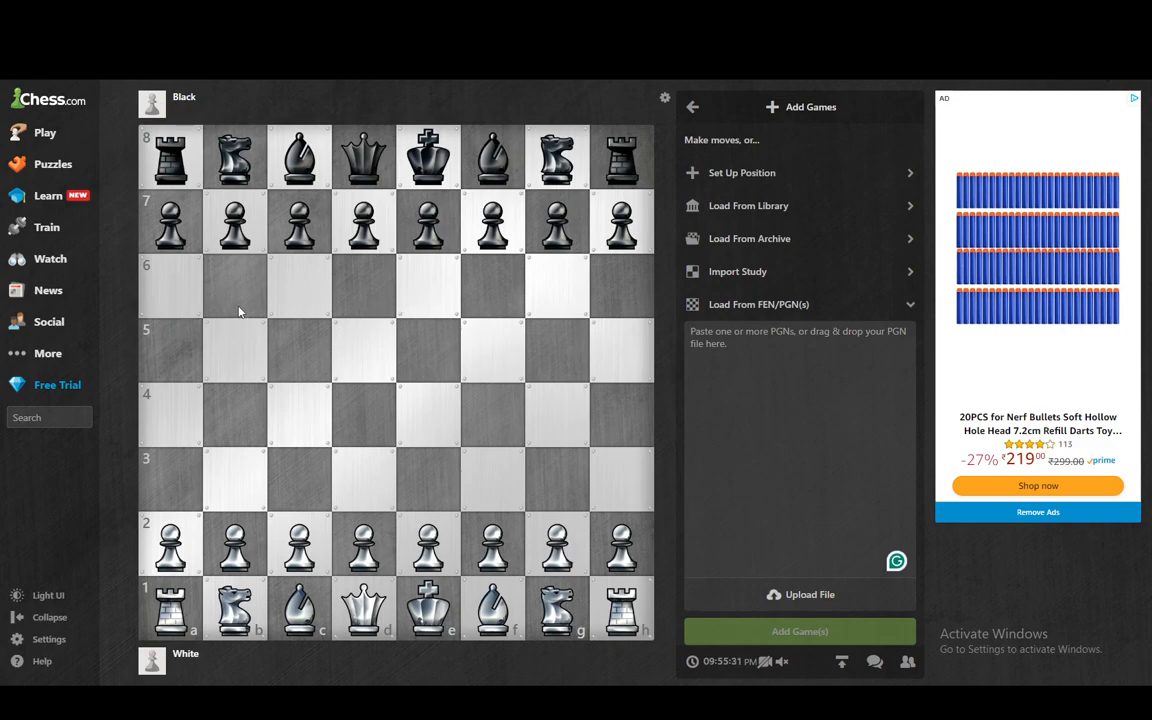
{"action": "mouse_move", "coordinate": [240, 292]}
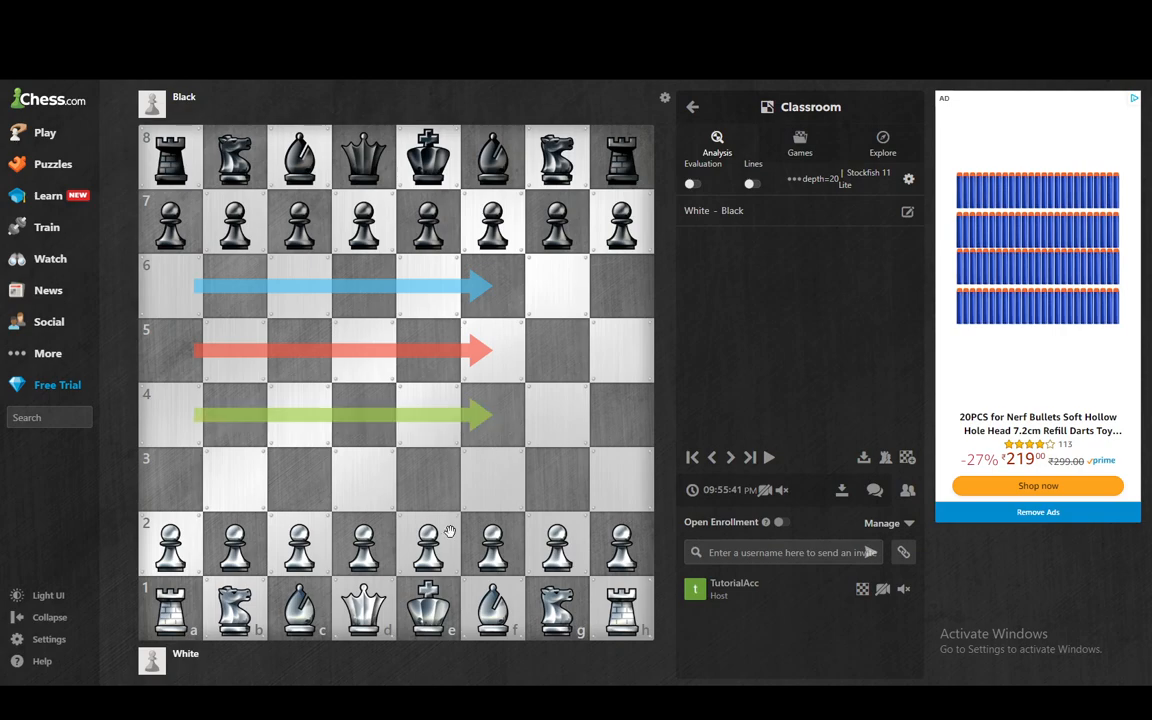
{"action": "mouse_move", "coordinate": [356, 408]}
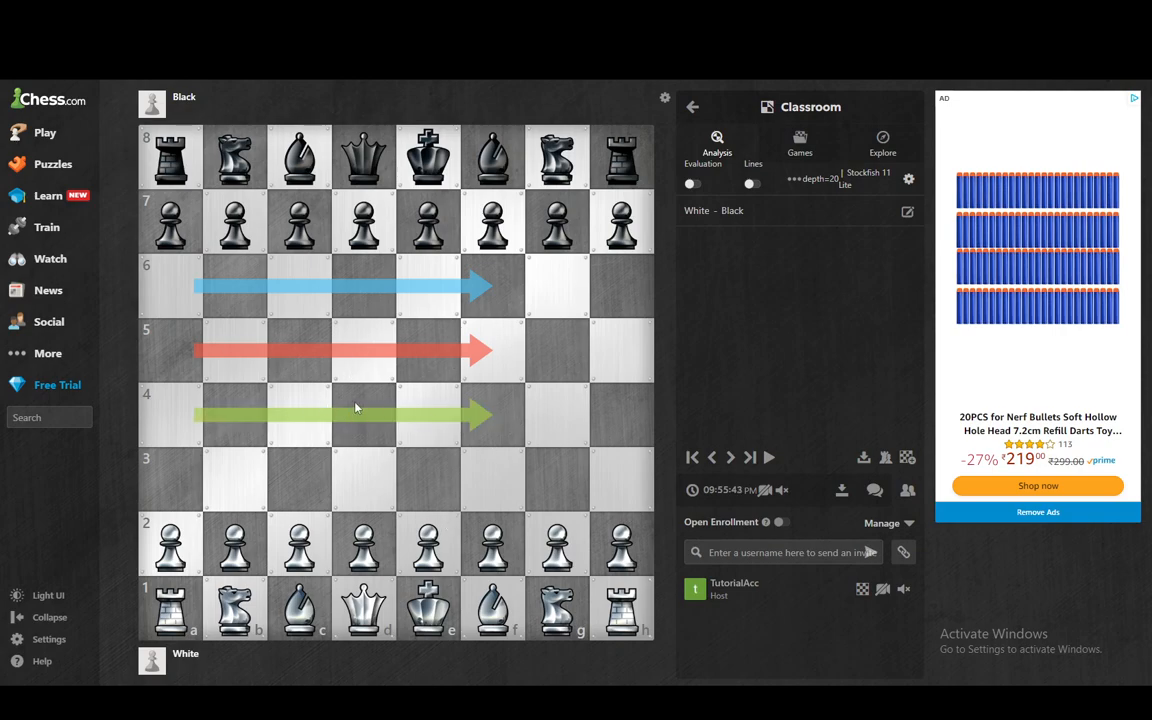
{"action": "mouse_move", "coordinate": [500, 328]}
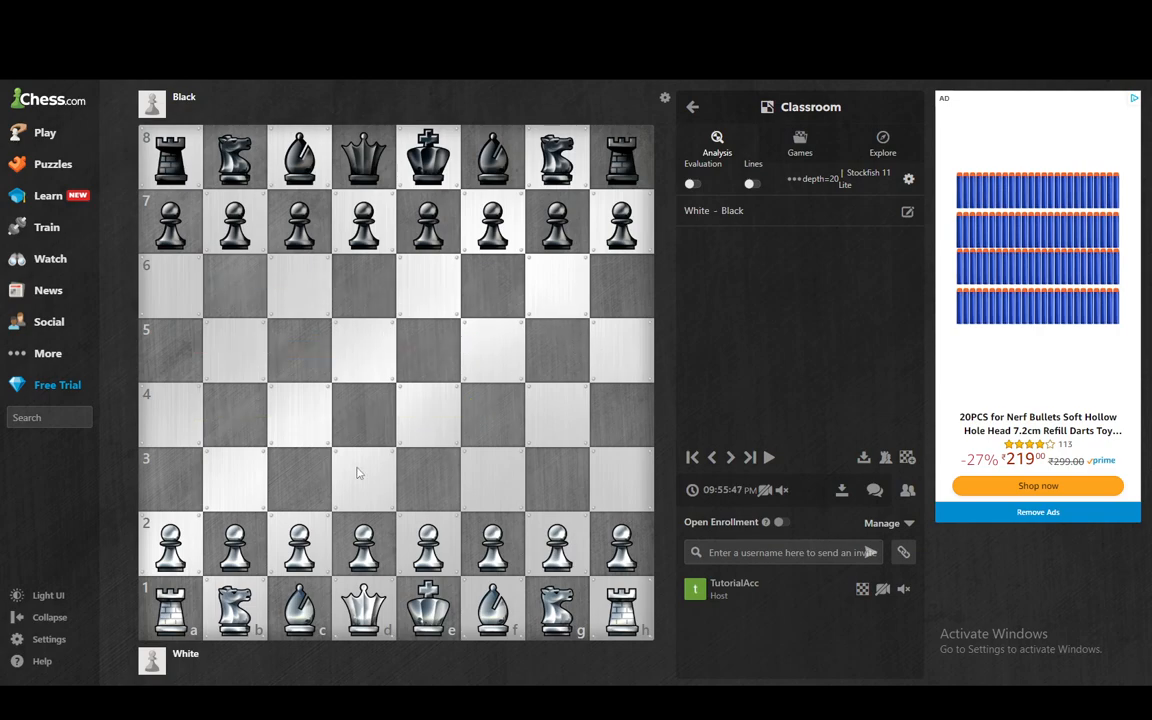
{"action": "mouse_move", "coordinate": [364, 410]}
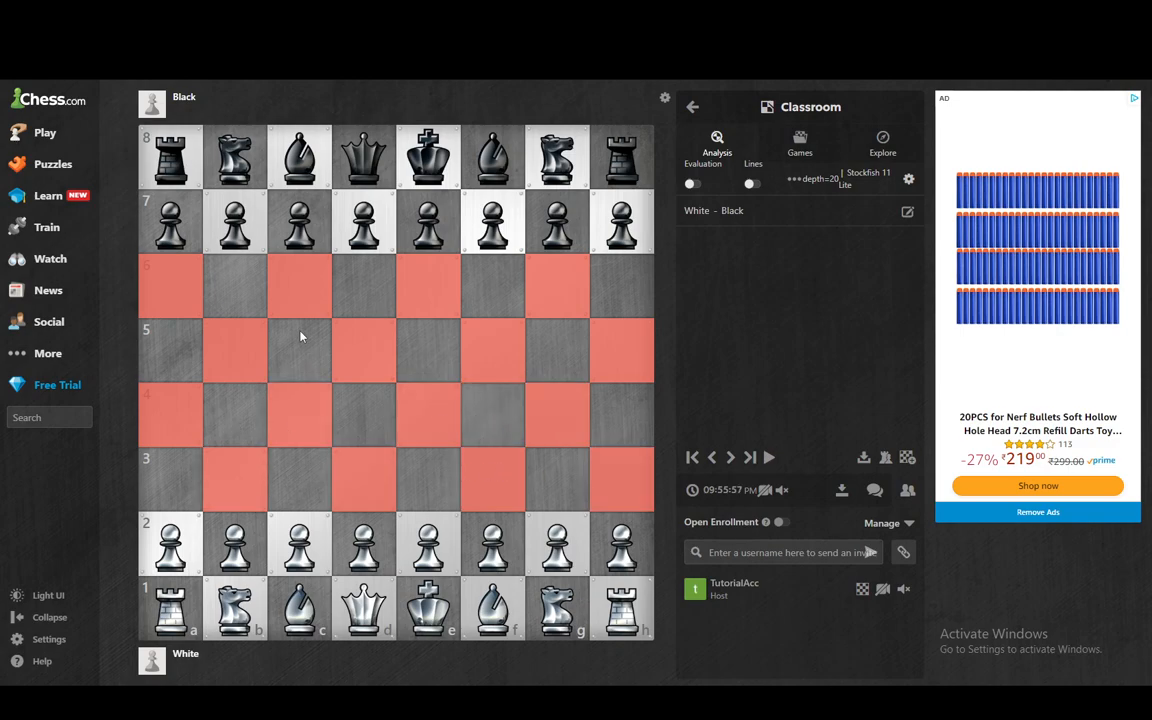
{"action": "mouse_move", "coordinate": [296, 316]}
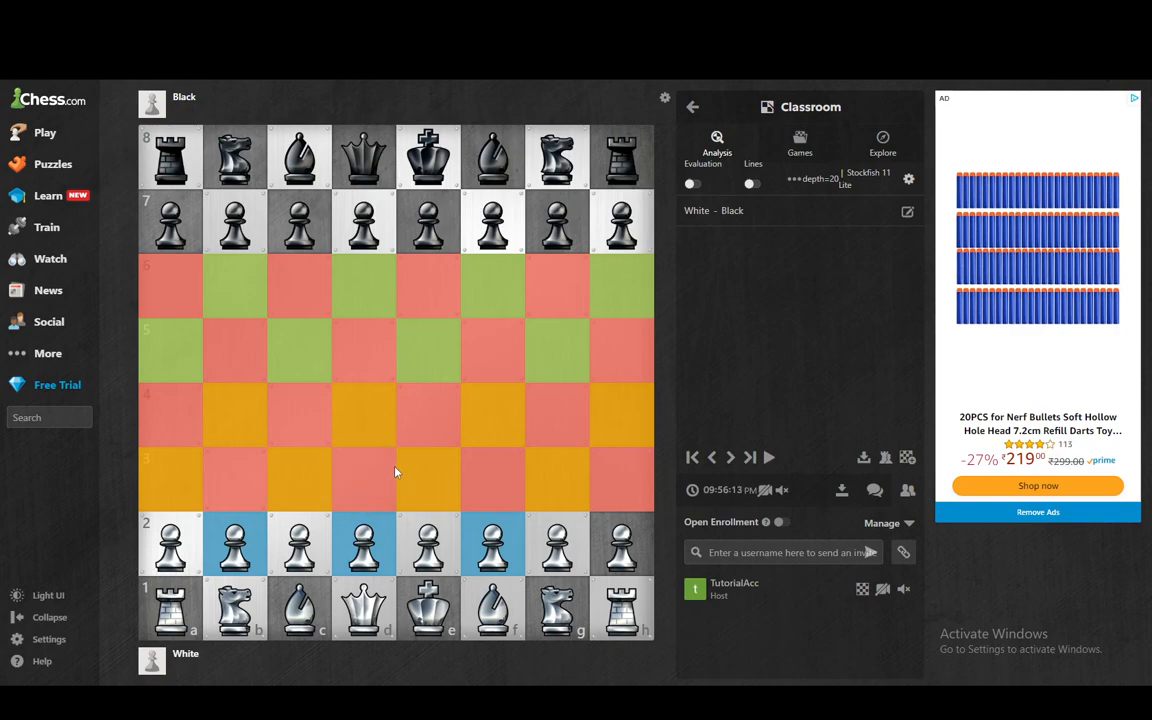
{"action": "mouse_move", "coordinate": [200, 436]}
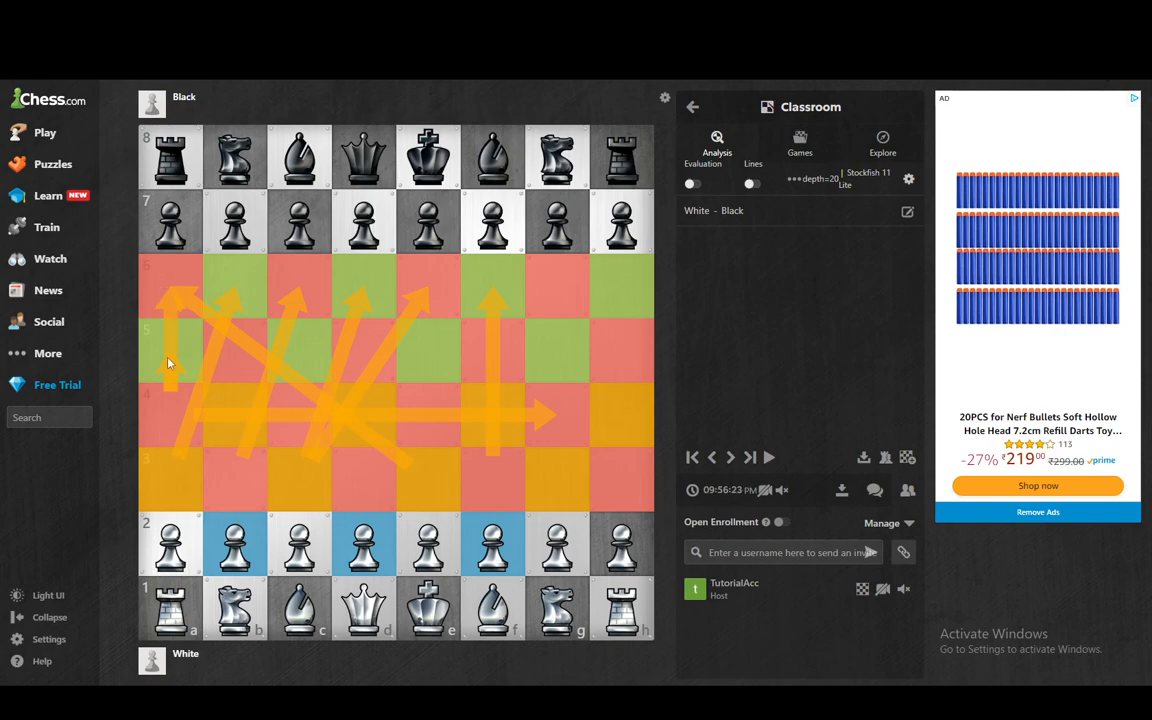
{"action": "mouse_move", "coordinate": [164, 502]}
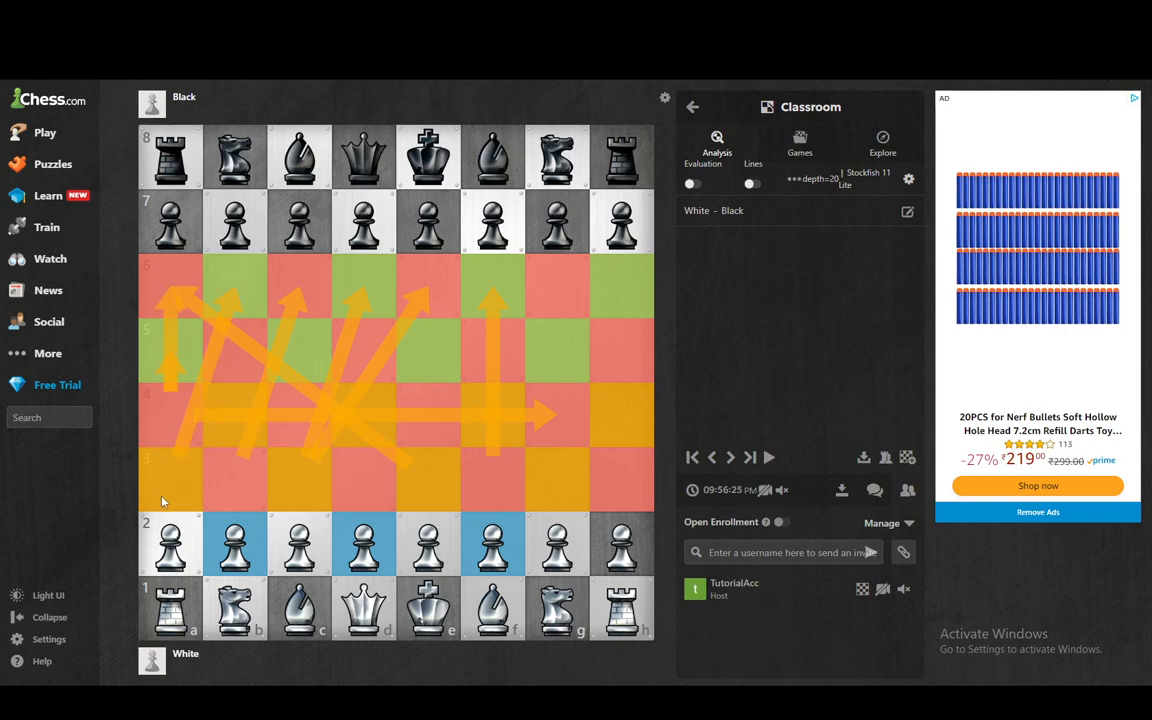